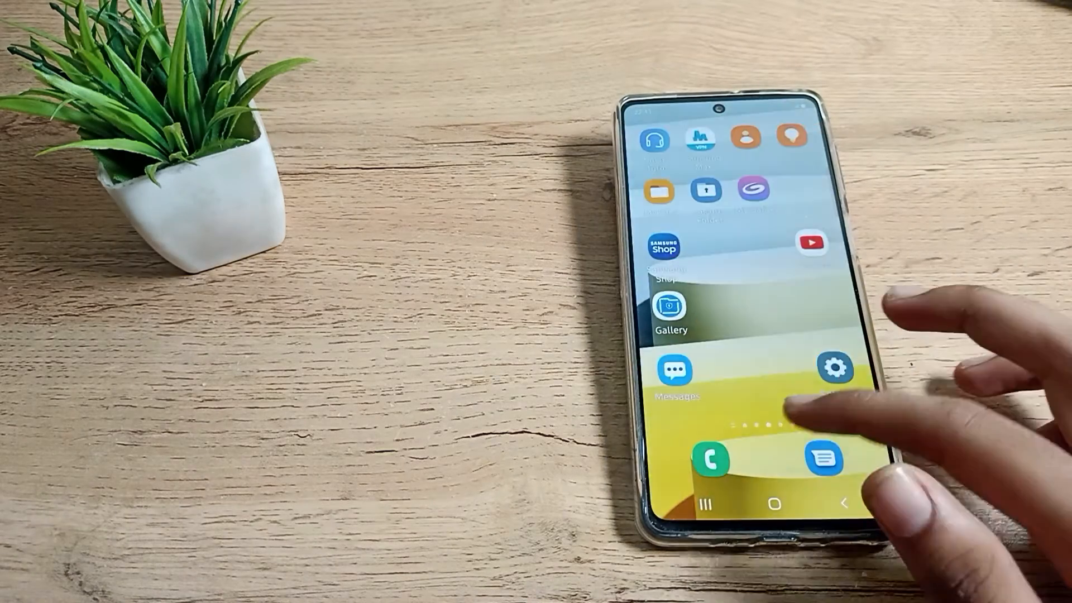
- Reach the Display page from the home screen via the Settings app
{"action": "scroll", "scroll_direction": "left", "scroll_amount": 3}
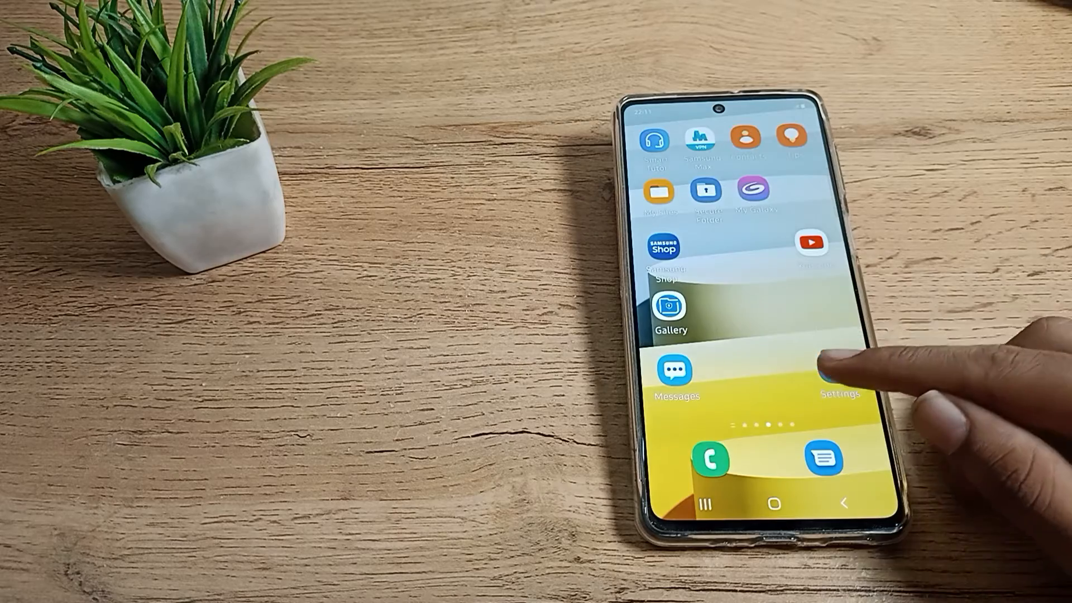
{"action": "left_click", "coordinate": [838, 373]}
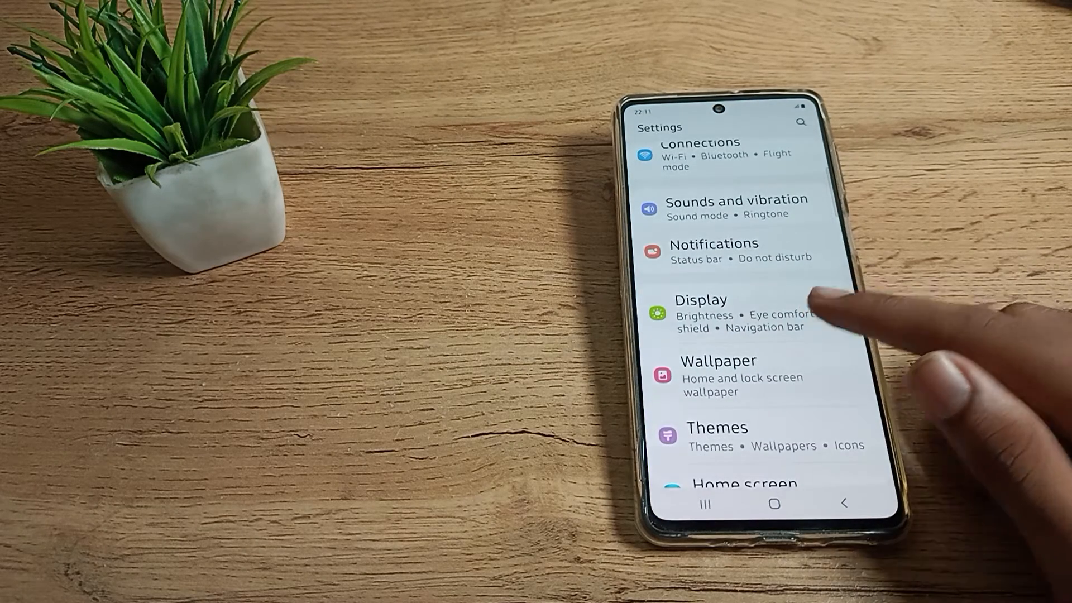
{"action": "left_click", "coordinate": [699, 299]}
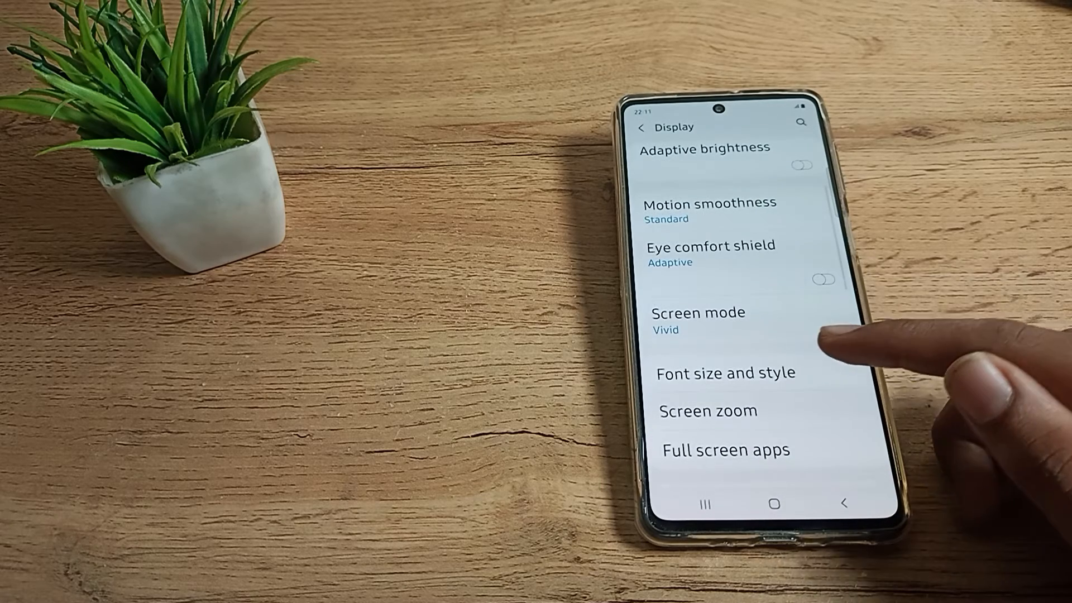
- In Font size and style, slide the font size from smallest to largest, settling on medium
{"action": "left_click", "coordinate": [726, 373]}
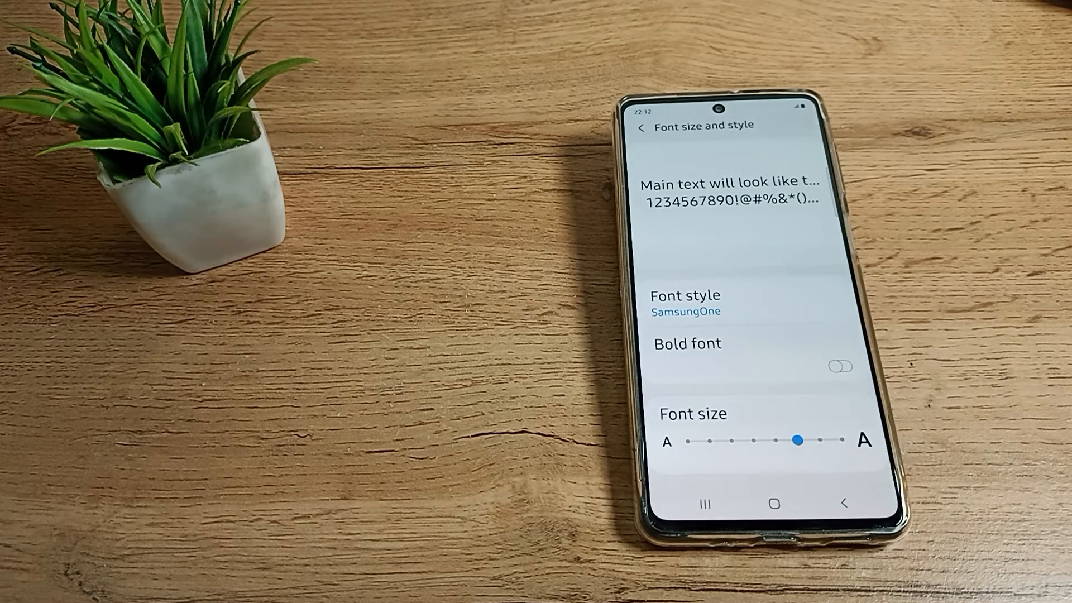
{"action": "left_click_drag", "start_coordinate": [797, 440], "coordinate": [686, 440]}
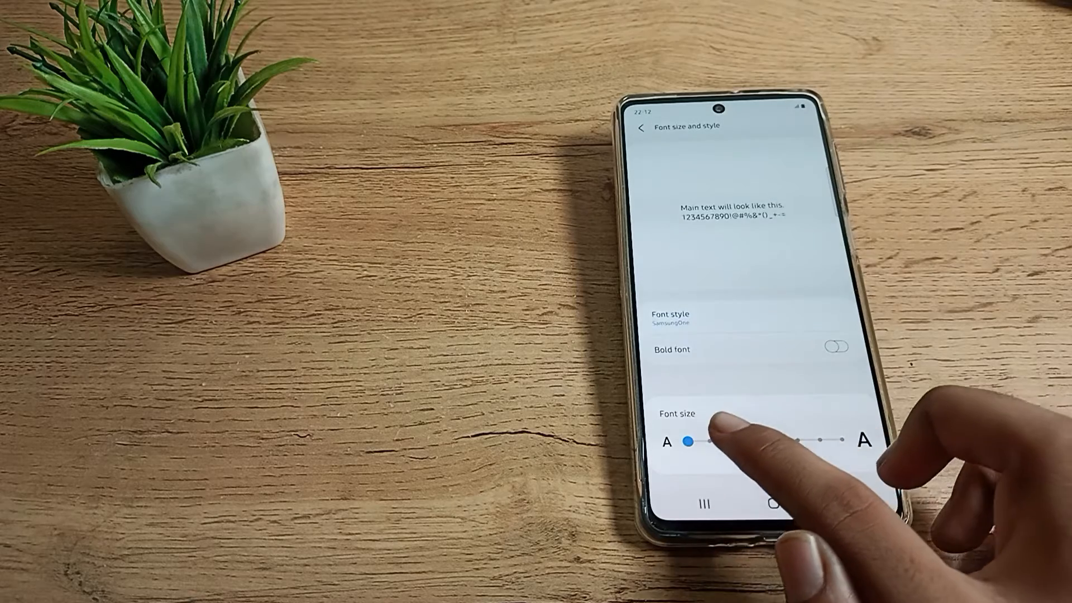
{"action": "left_click_drag", "start_coordinate": [685, 441], "coordinate": [731, 441]}
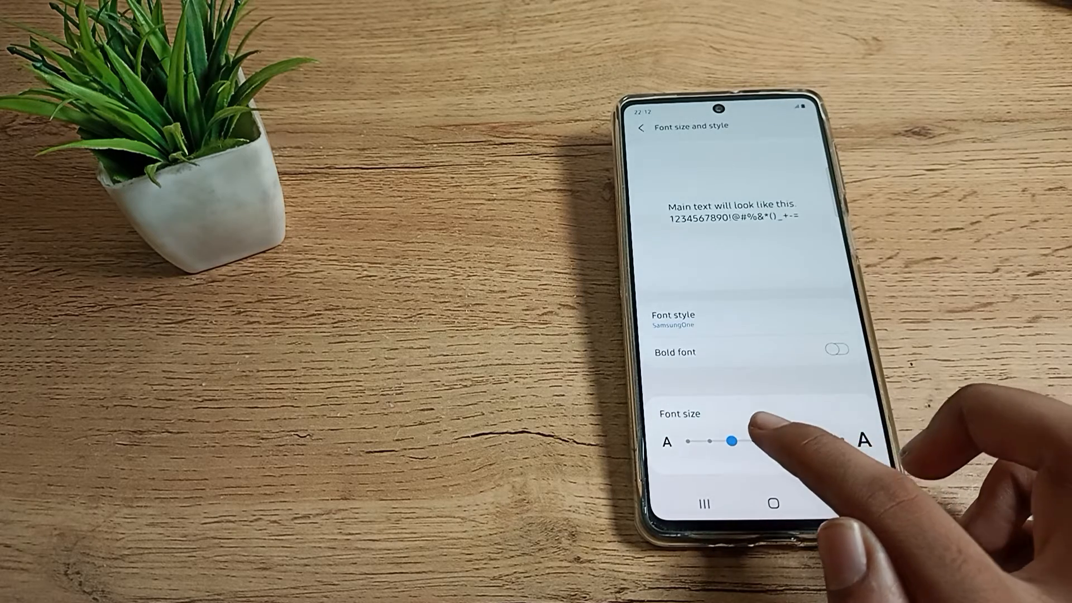
{"action": "left_click_drag", "start_coordinate": [732, 442], "coordinate": [776, 442]}
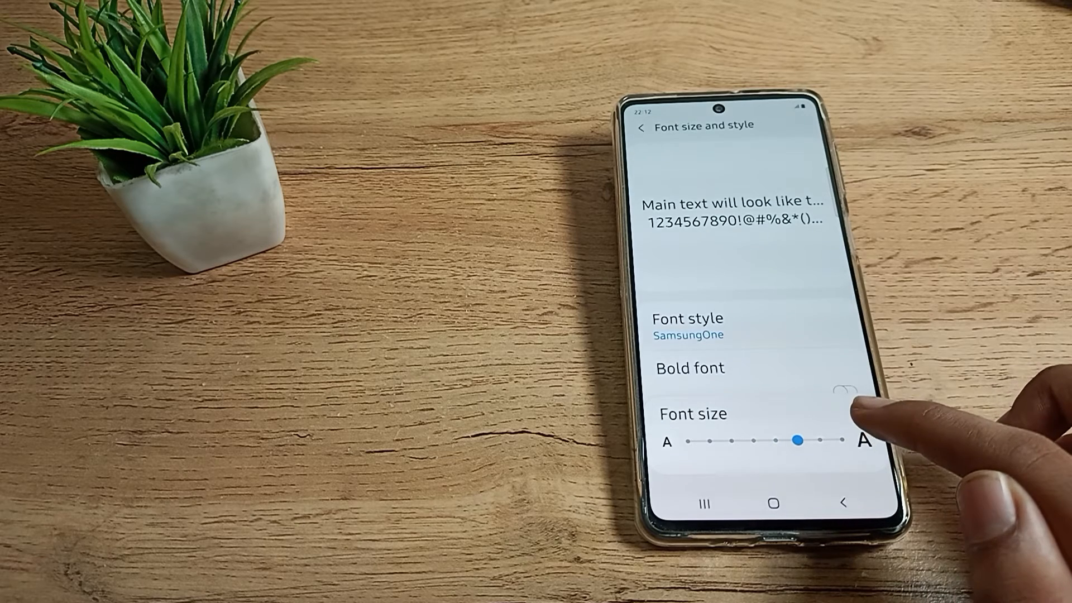
{"action": "left_click_drag", "start_coordinate": [797, 440], "coordinate": [845, 440]}
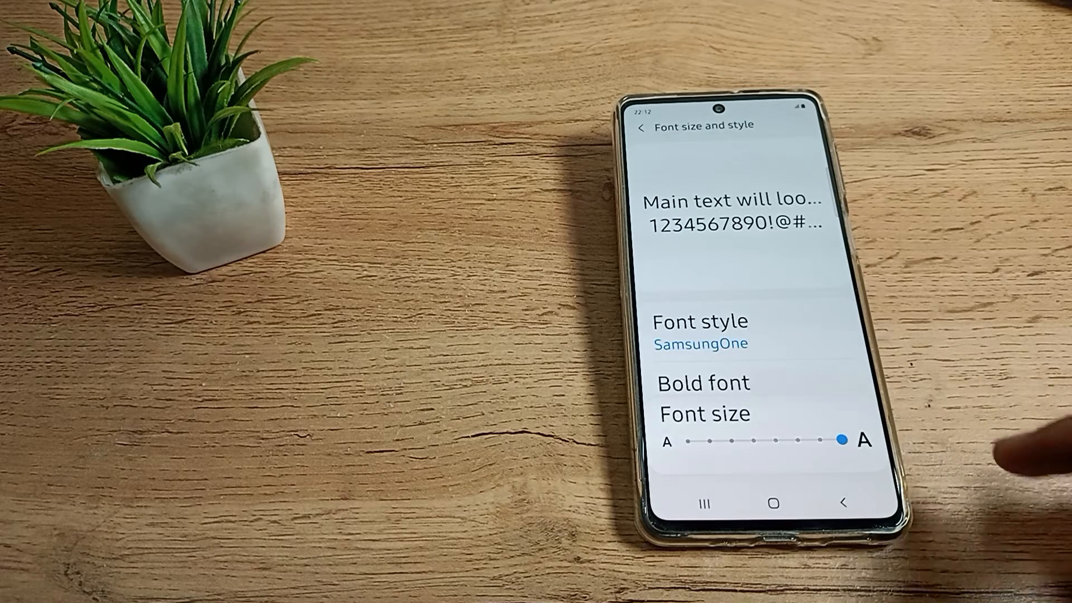
{"action": "left_click_drag", "start_coordinate": [844, 441], "coordinate": [735, 441]}
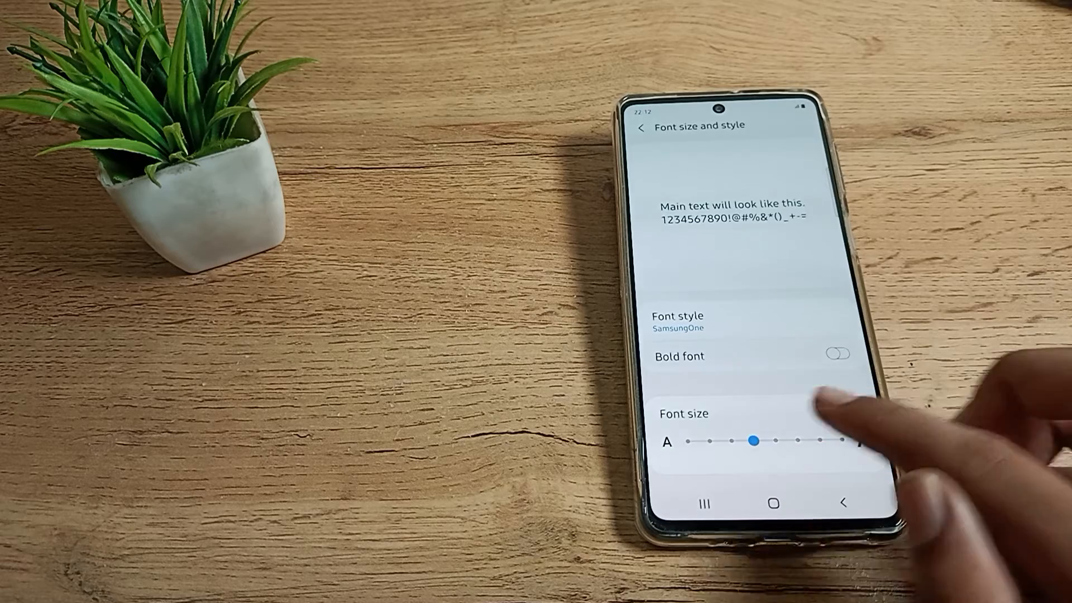
- Revisit Font size and style, raise the font size two steps, and return to Display
{"action": "left_click", "coordinate": [643, 127]}
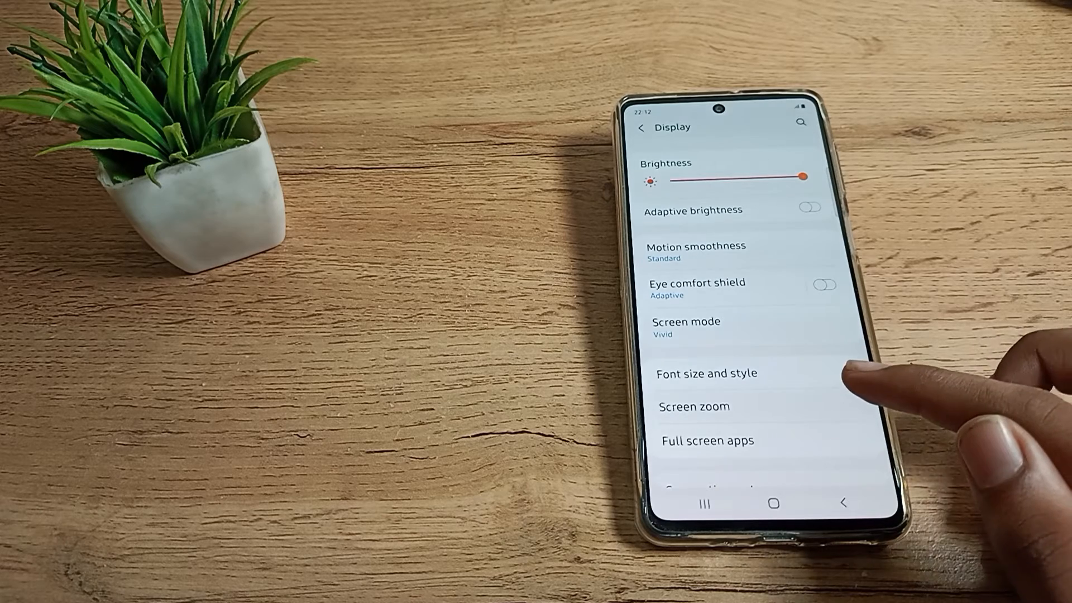
{"action": "left_click", "coordinate": [710, 373]}
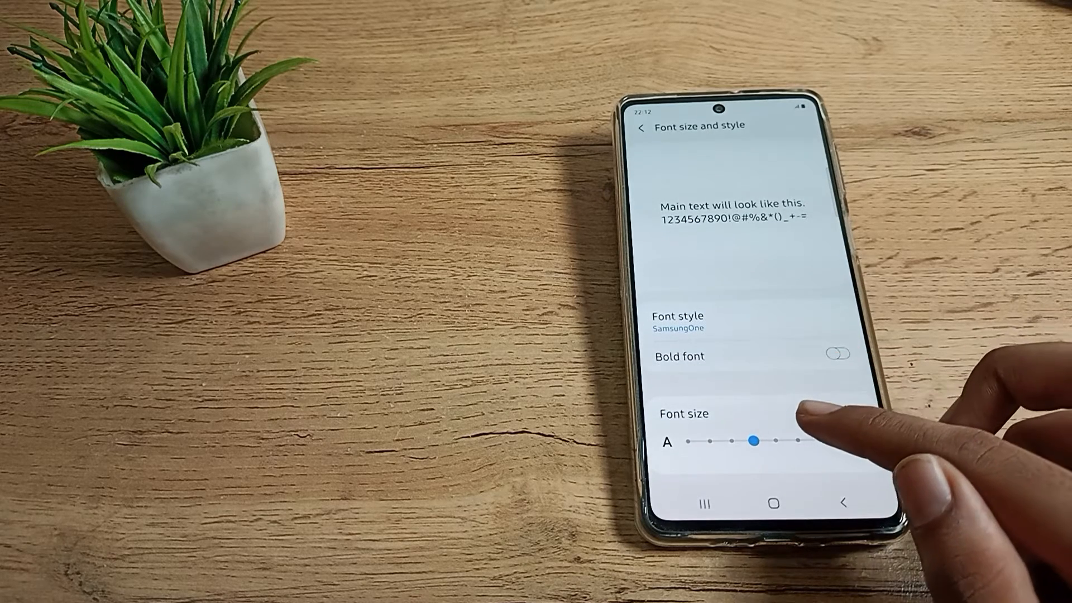
{"action": "left_click_drag", "start_coordinate": [751, 441], "coordinate": [800, 443]}
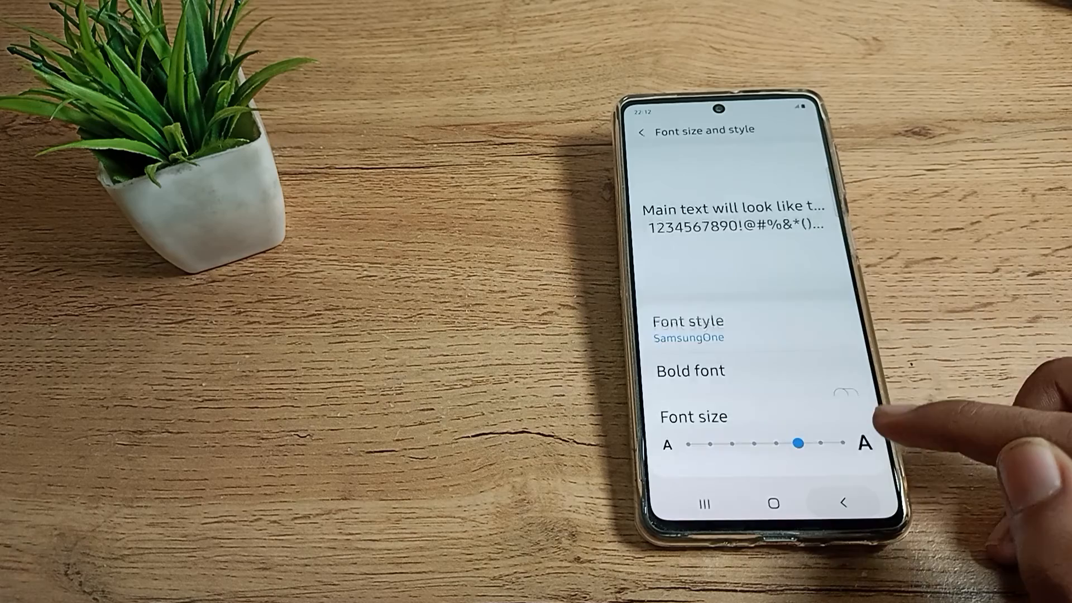
{"action": "left_click", "coordinate": [641, 131]}
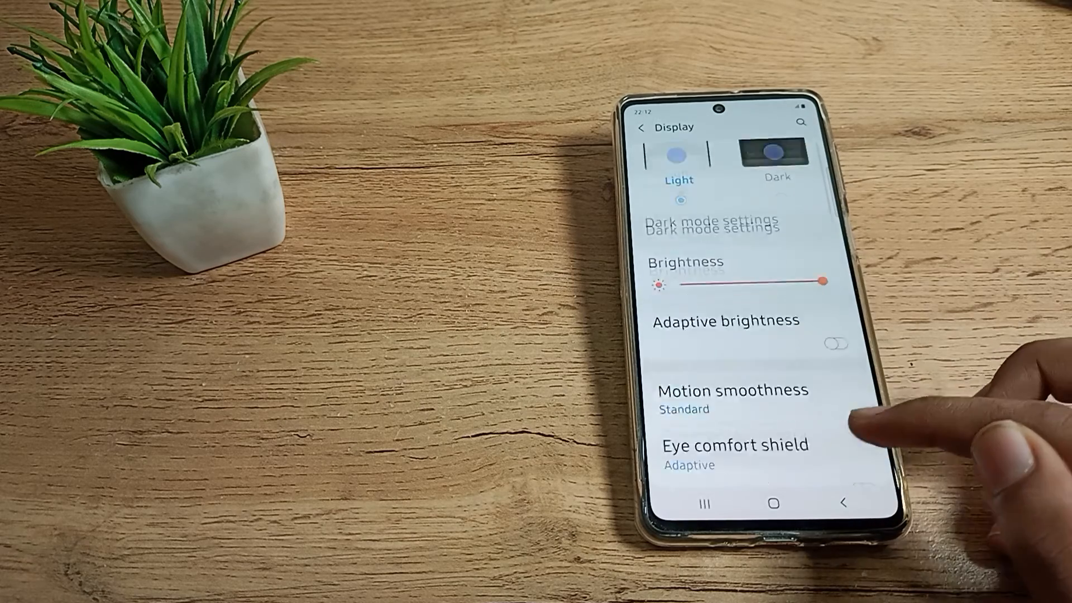